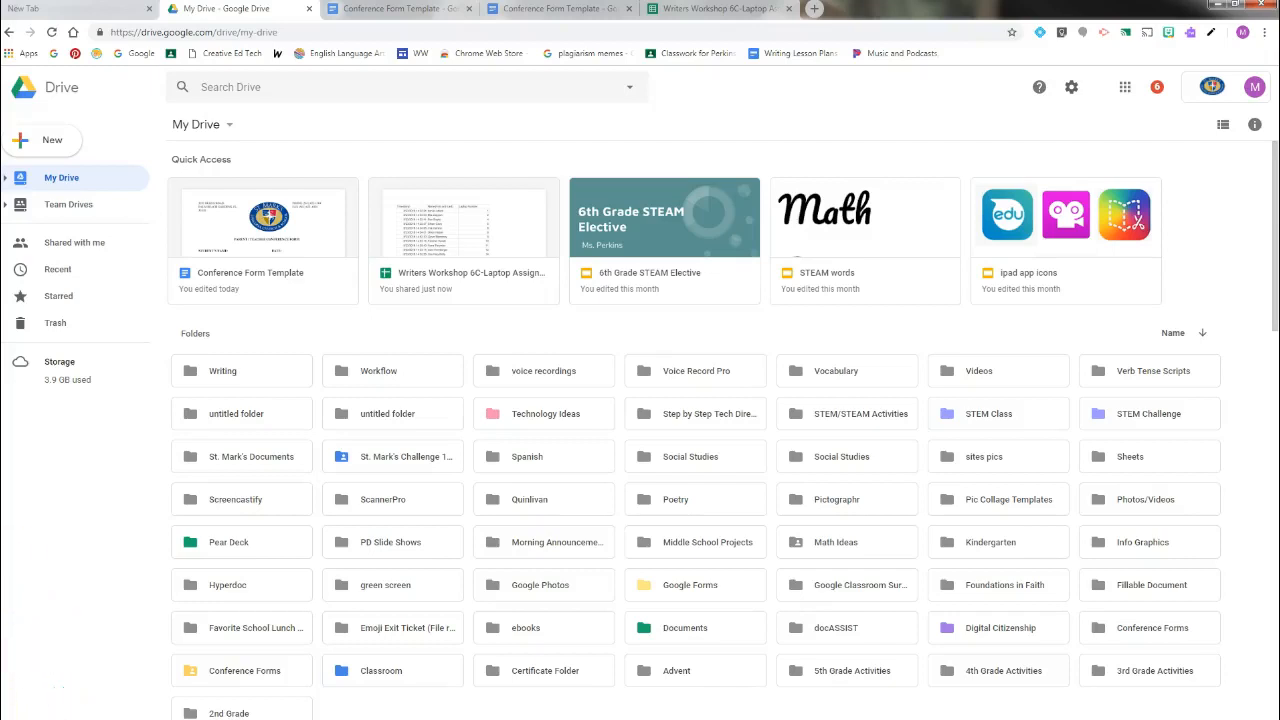
Step: Create a new folder named 'Spring Conferences' in My Drive
{"action": "left_click", "coordinate": [42, 139]}
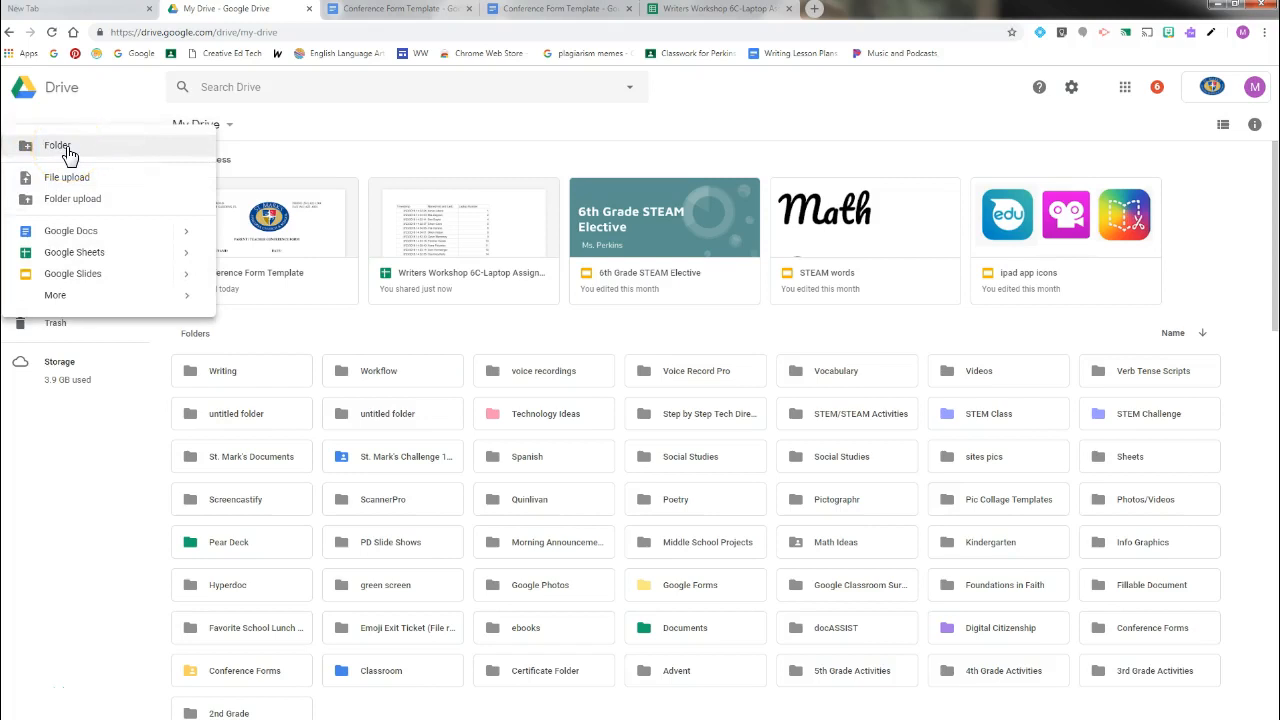
{"action": "left_click", "coordinate": [58, 146]}
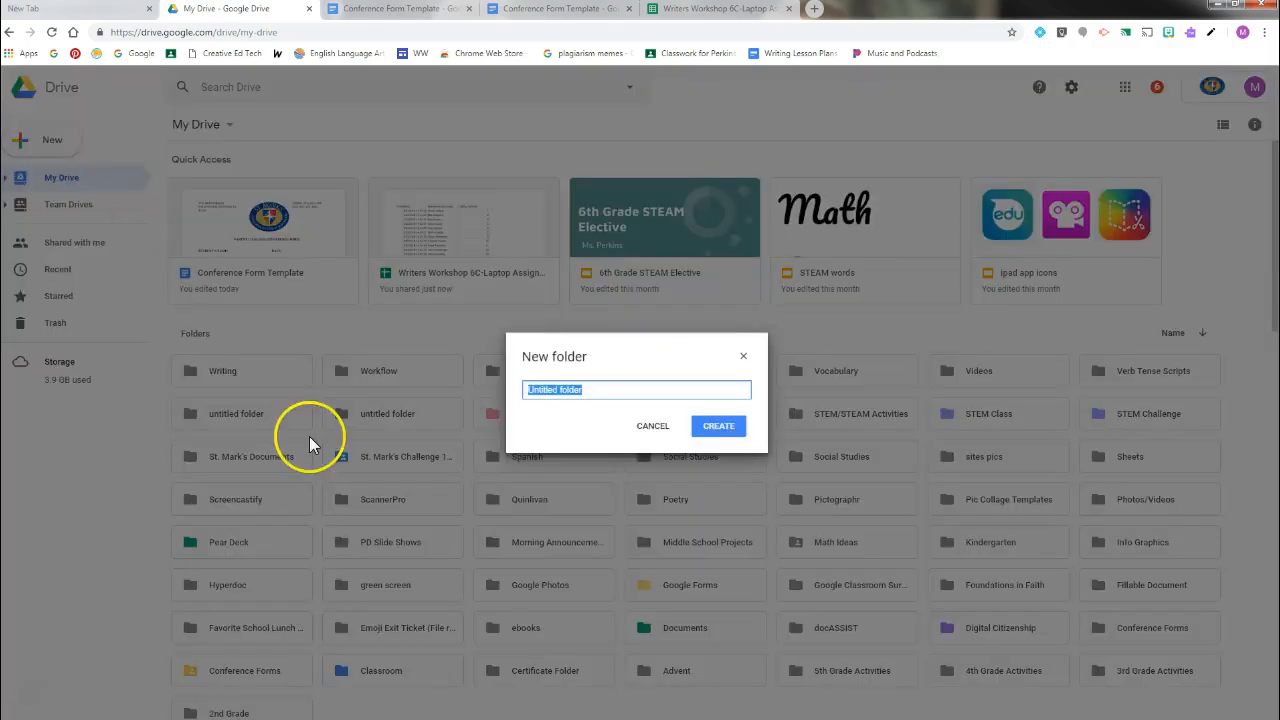
{"action": "type", "text": "Spl"}
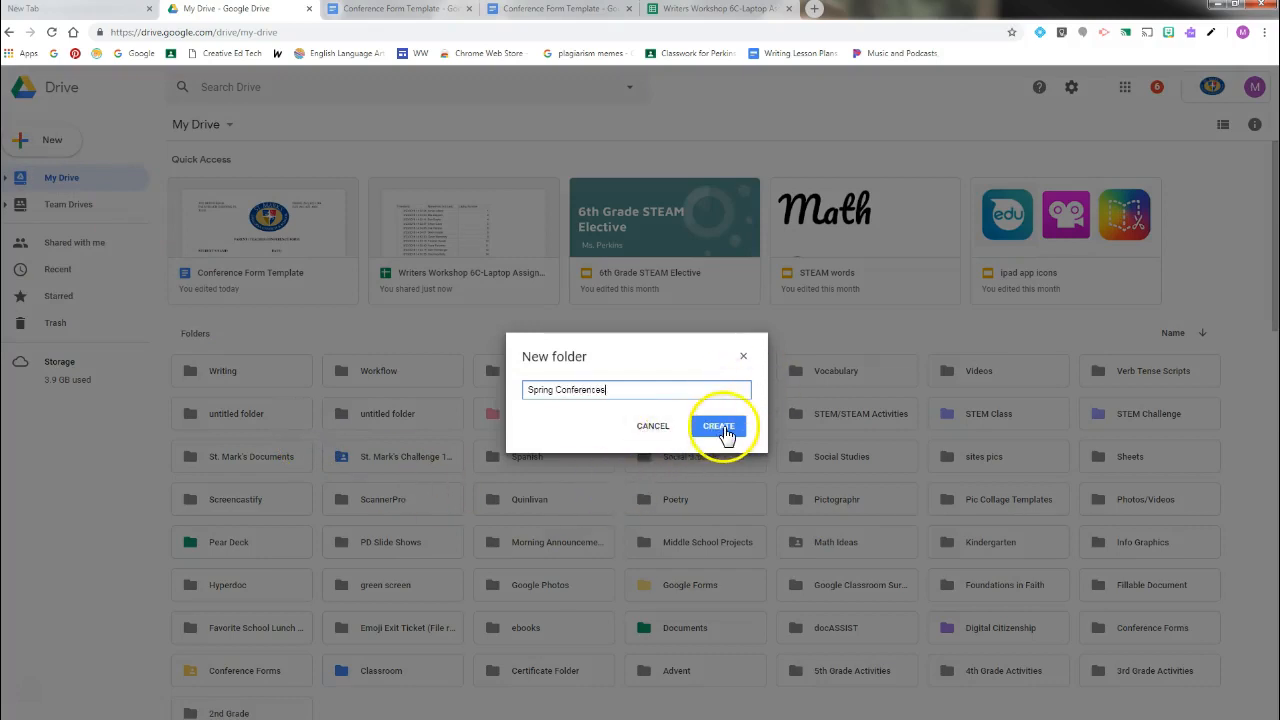
{"action": "left_click", "coordinate": [719, 425]}
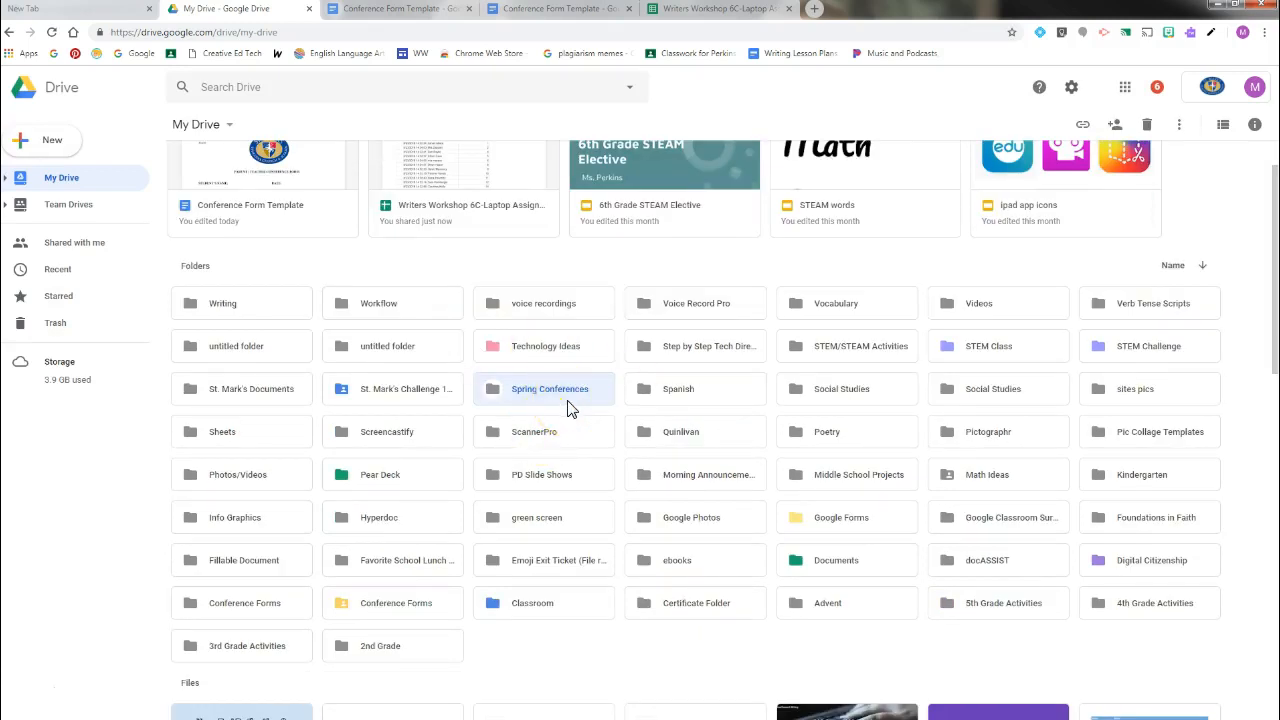
{"action": "right_click", "coordinate": [549, 388]}
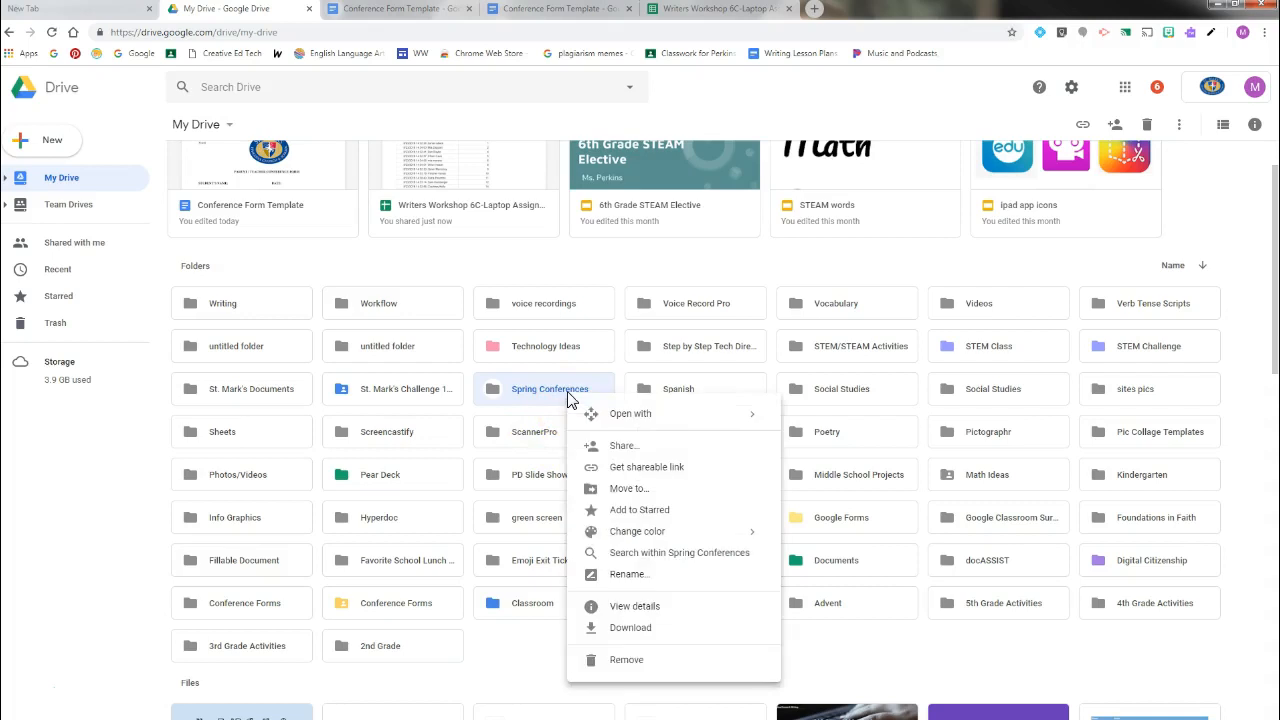
{"action": "left_click", "coordinate": [624, 445]}
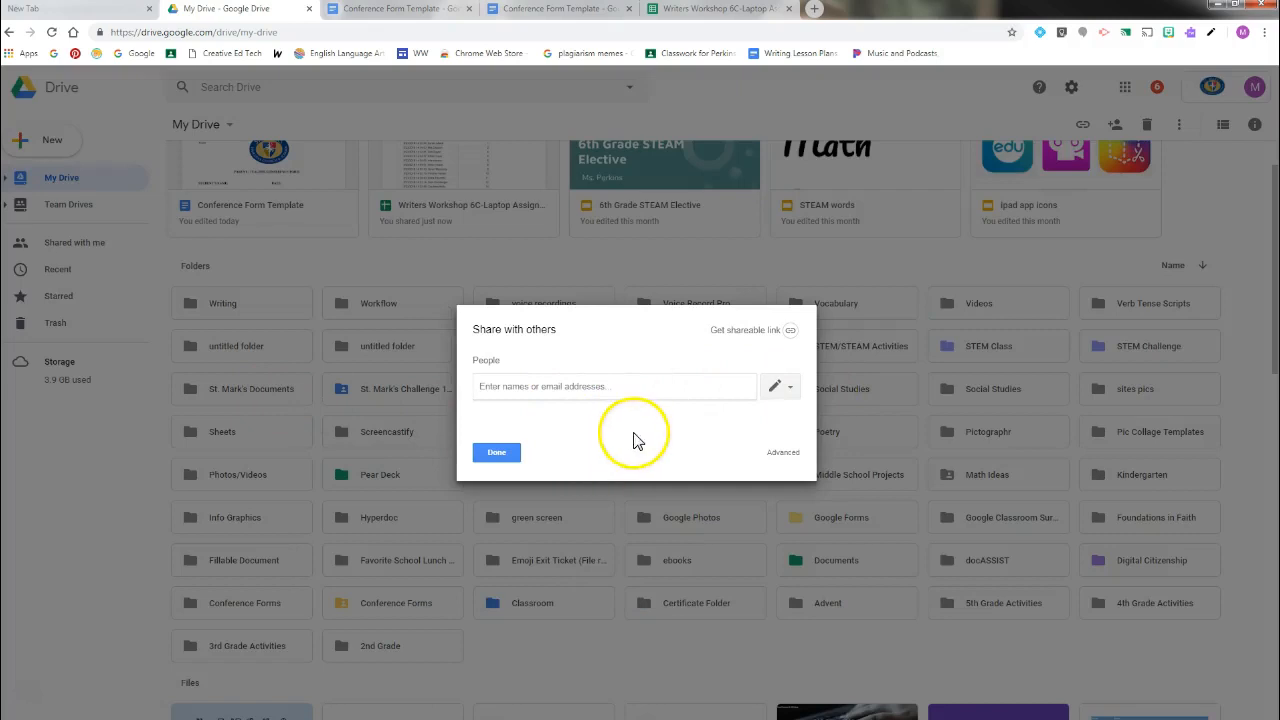
{"action": "left_click", "coordinate": [496, 452]}
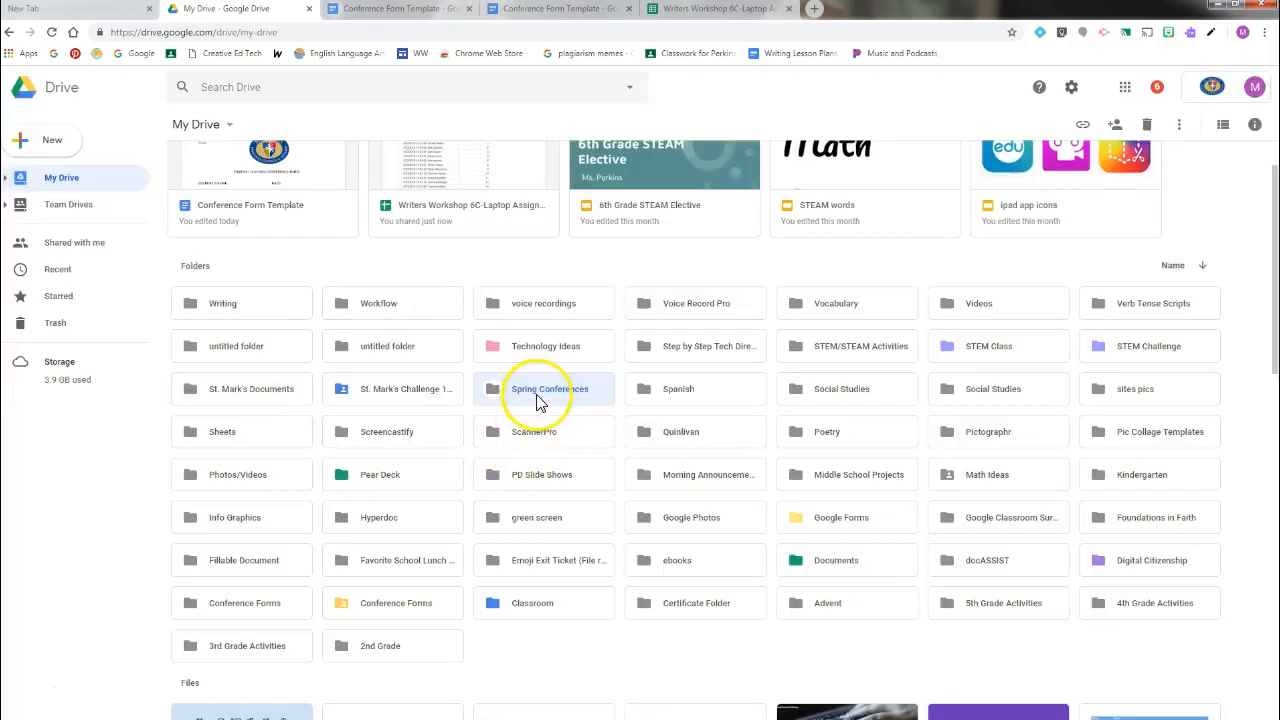
Step: Enter the Spring Conferences folder and bring up its Share dialog
{"action": "double_click", "coordinate": [549, 388]}
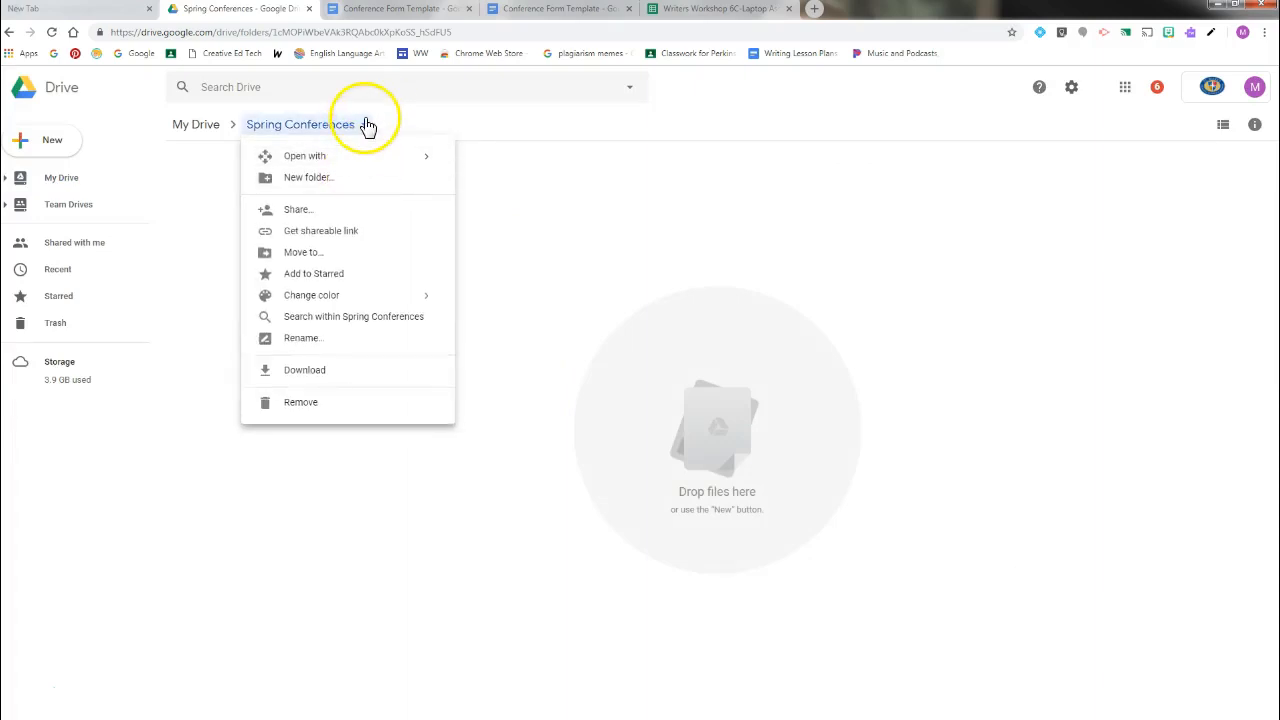
{"action": "mouse_move", "coordinate": [321, 231]}
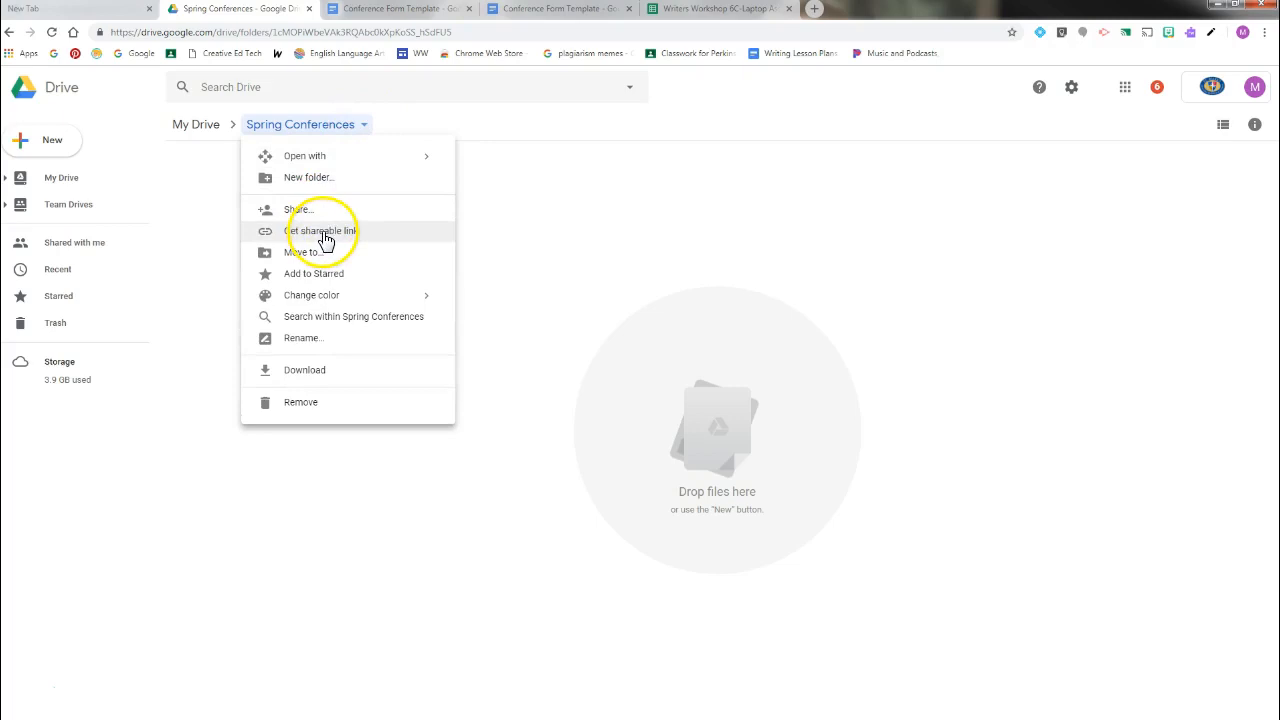
{"action": "left_click", "coordinate": [321, 231]}
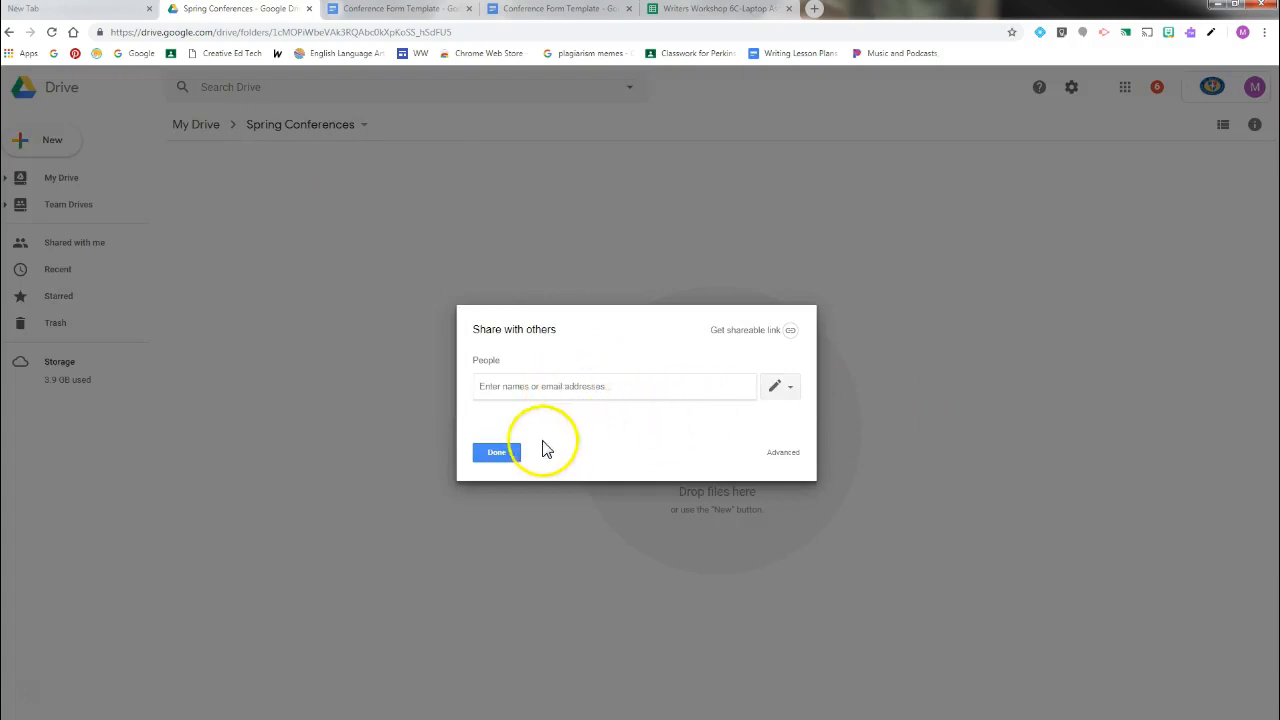
Step: Show the people permission choices, keeping 'Can organize, add & edit' selected
{"action": "left_click", "coordinate": [614, 386]}
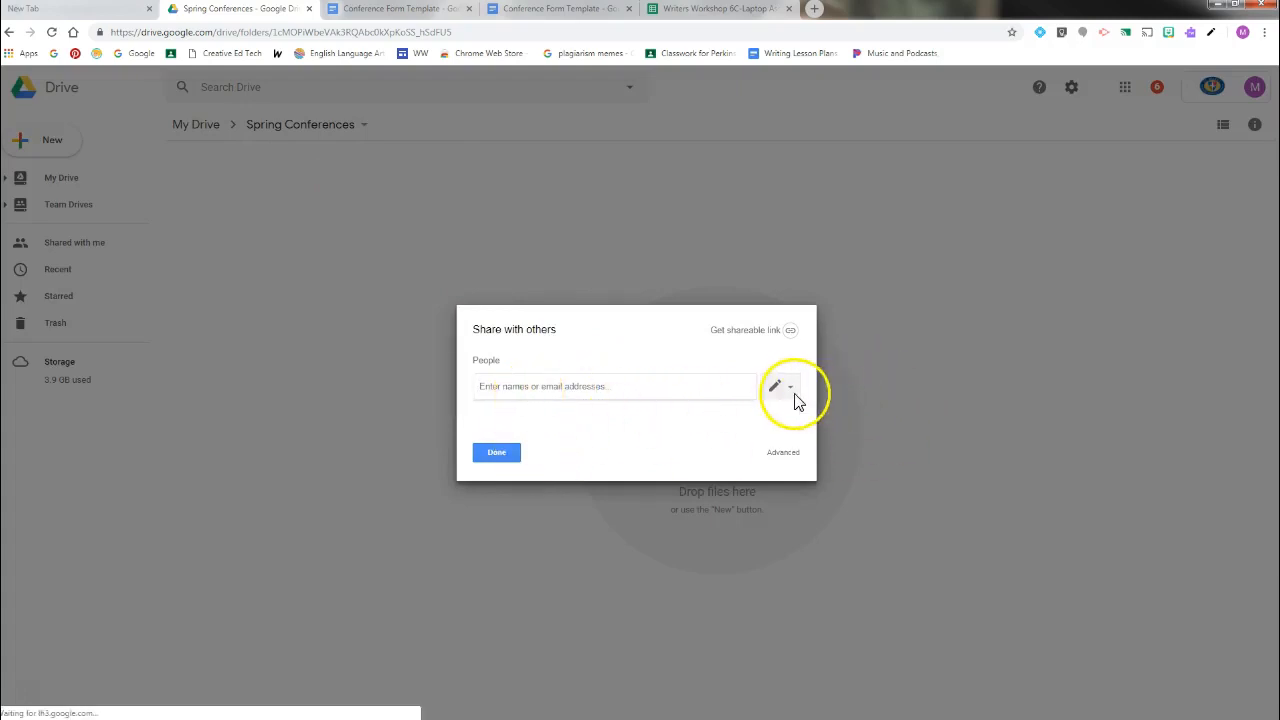
{"action": "left_click", "coordinate": [781, 388]}
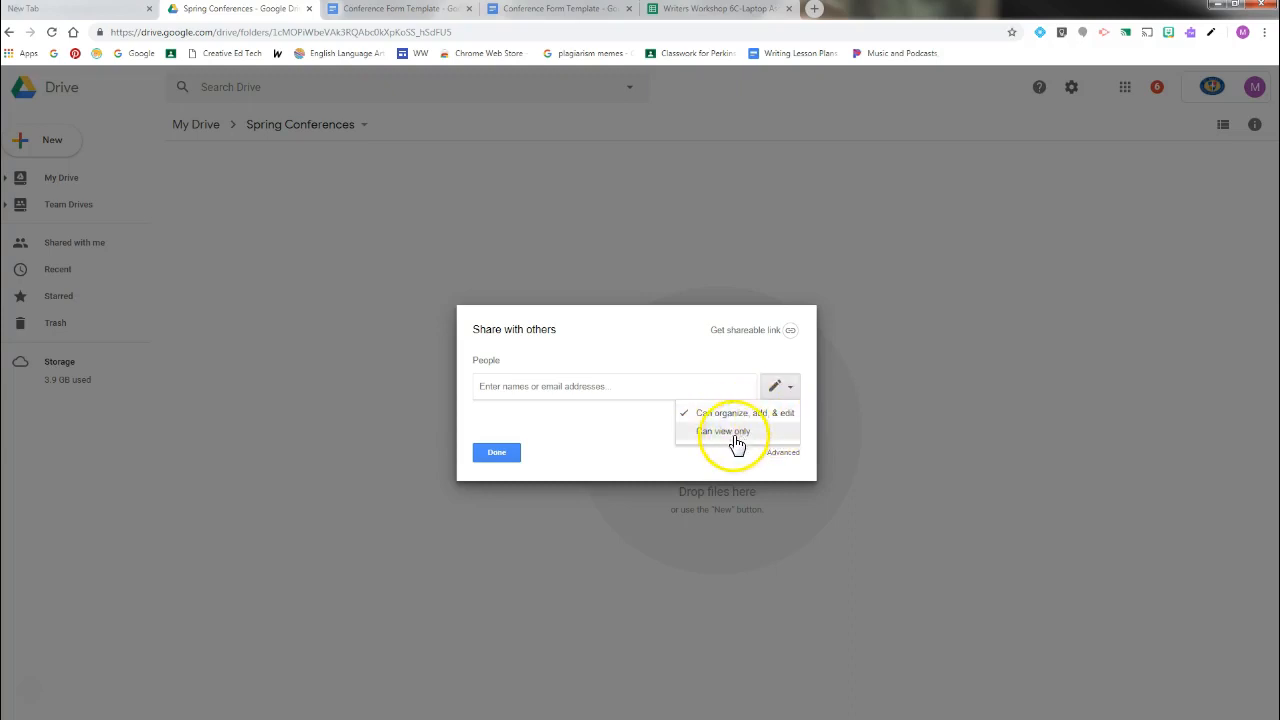
{"action": "mouse_move", "coordinate": [770, 412]}
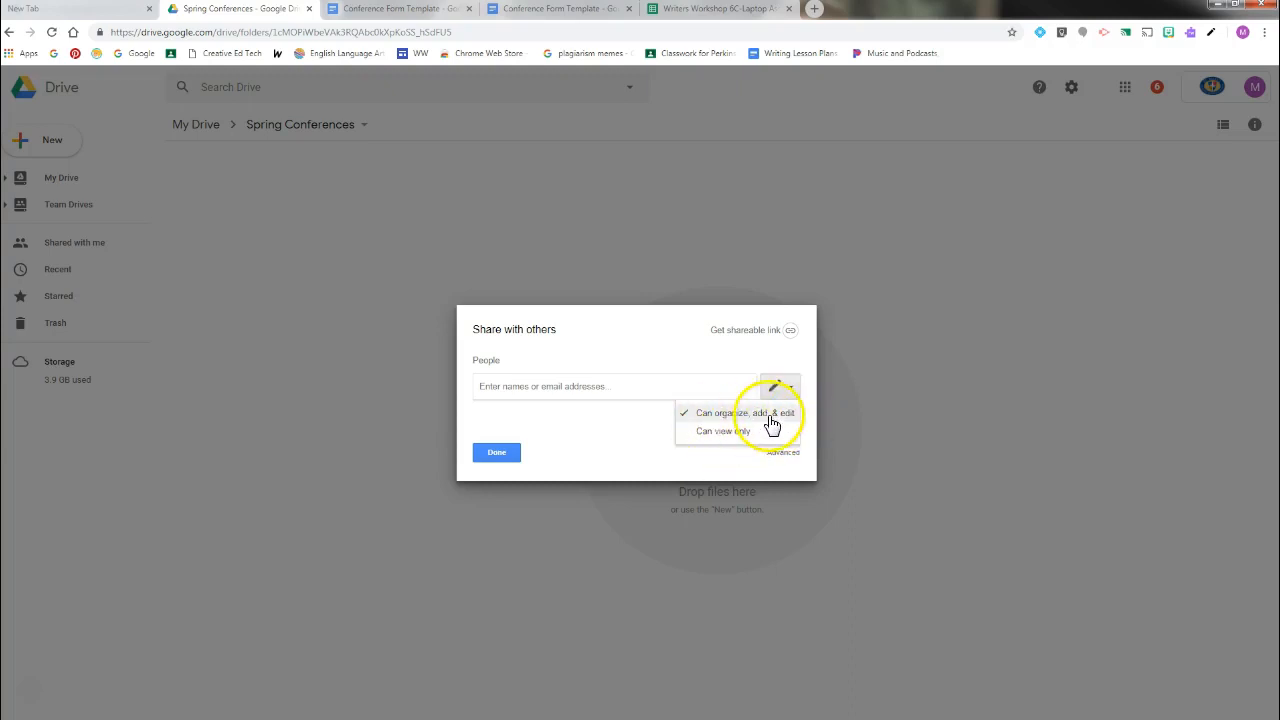